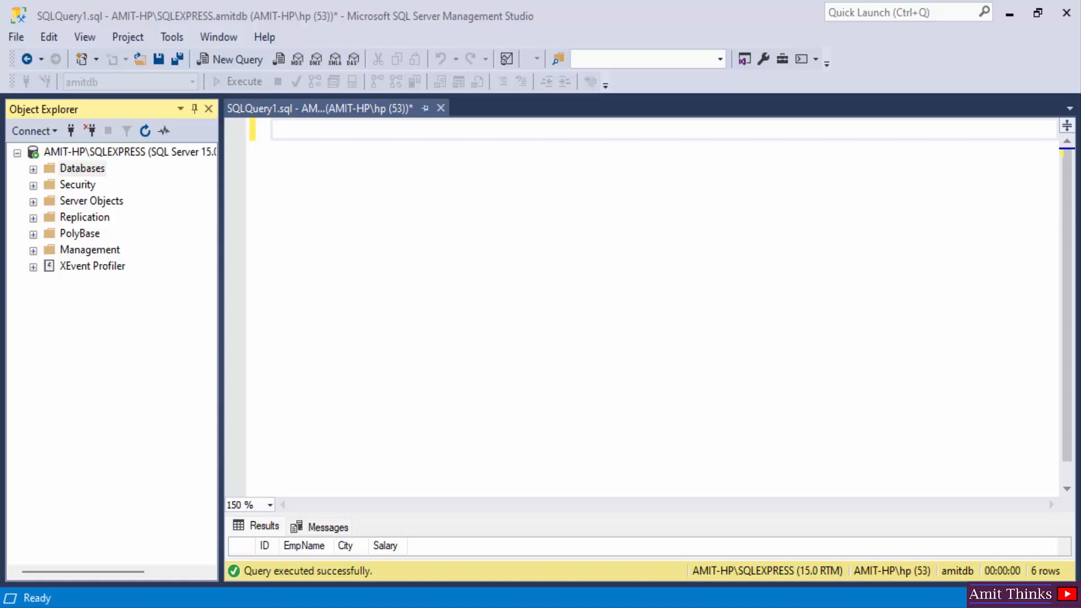
mouse_move(765, 261)
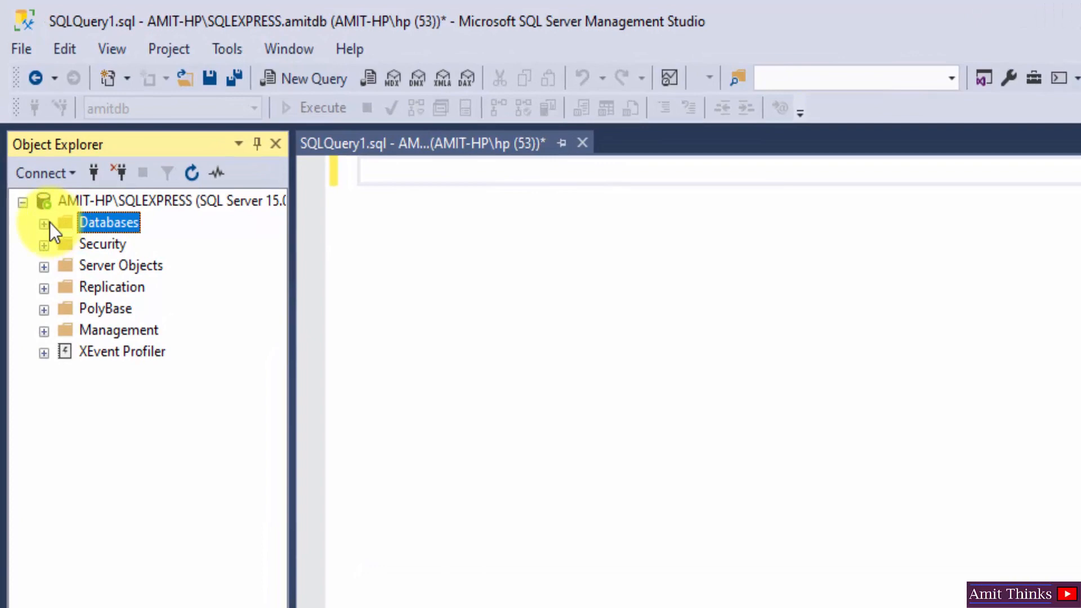
Expand Databases to show amitdb's tables, then focus the empty query editor
click(43, 222)
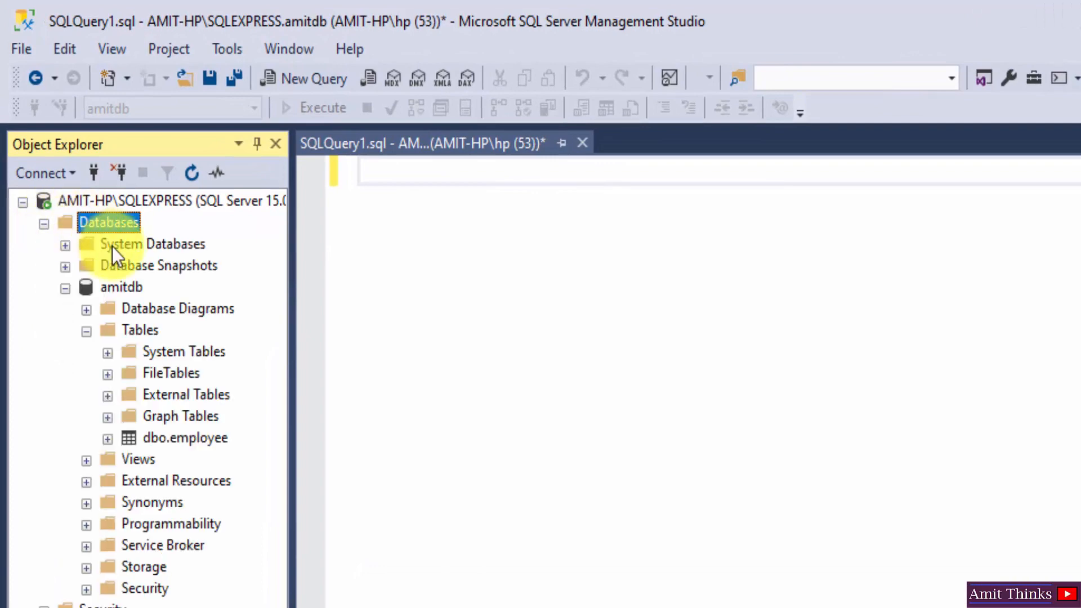
click(121, 287)
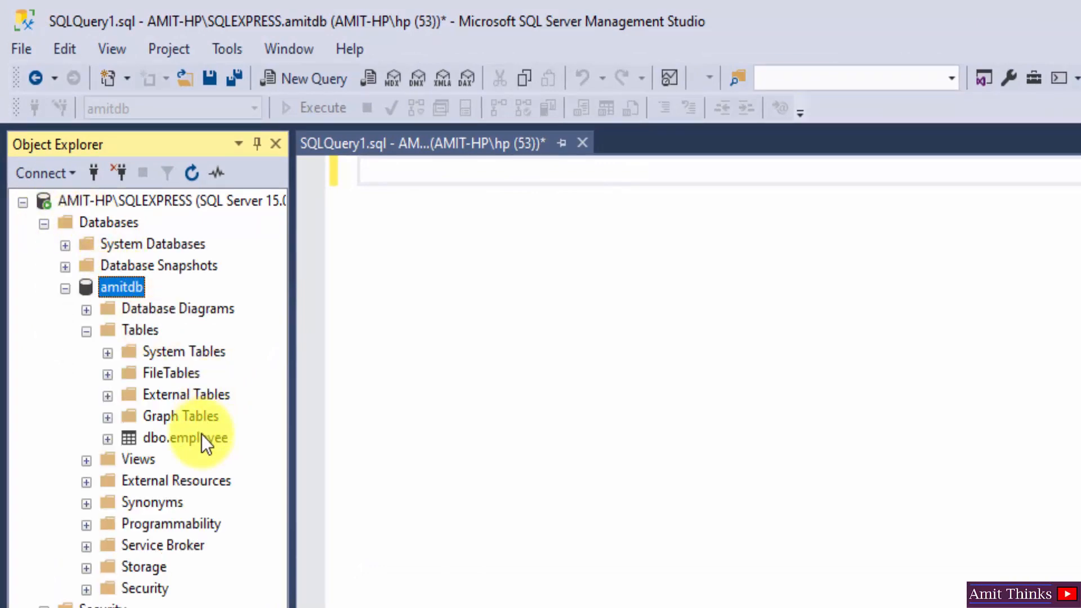
click(486, 173)
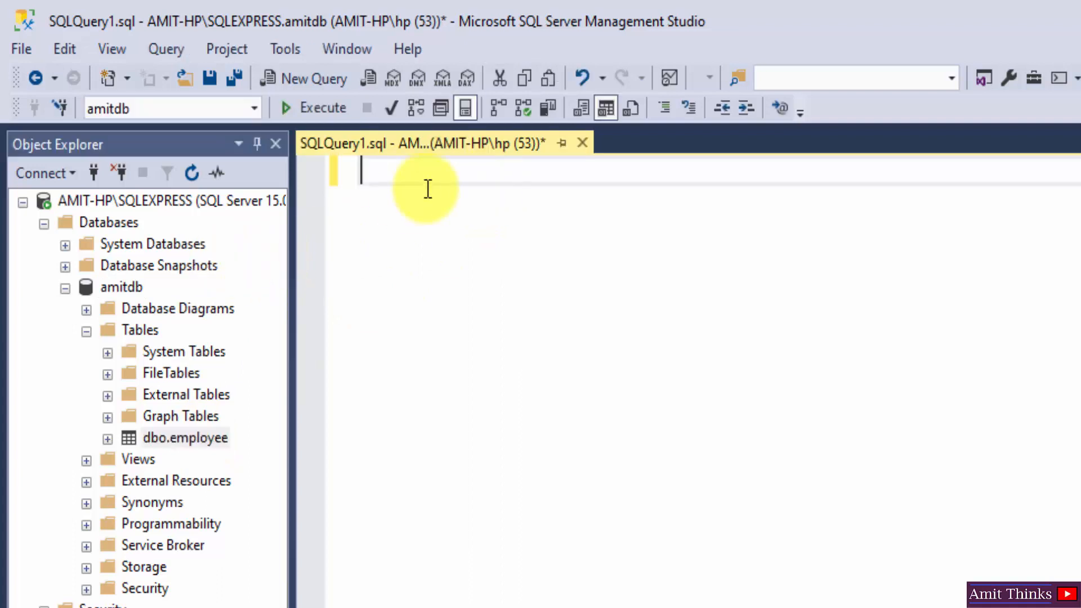
Run 'use amitdb;' and select the employee table in the database tree
text(use amitdb;)
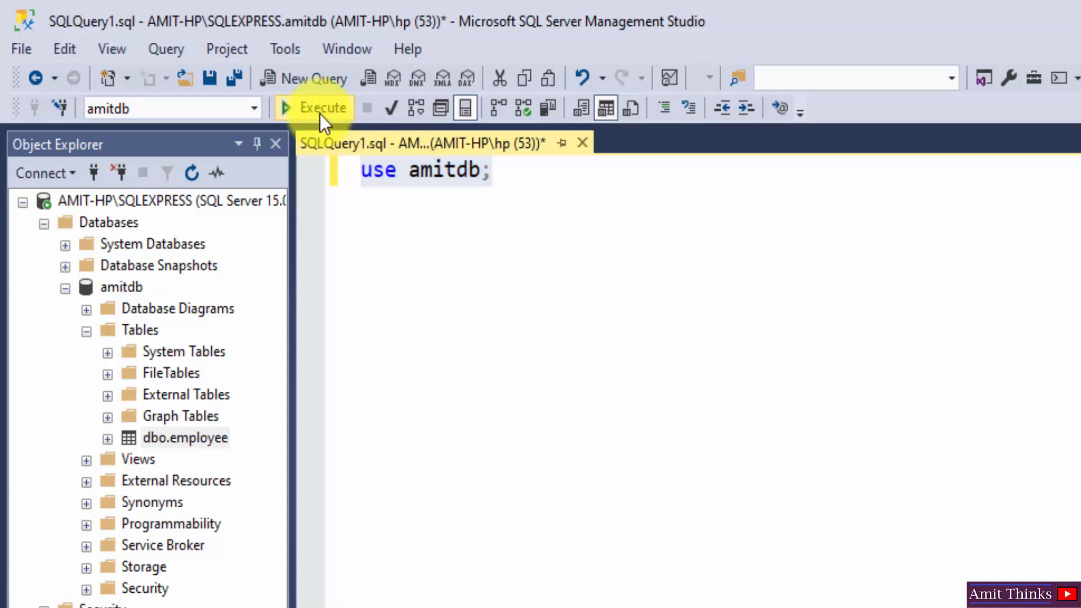
click(319, 107)
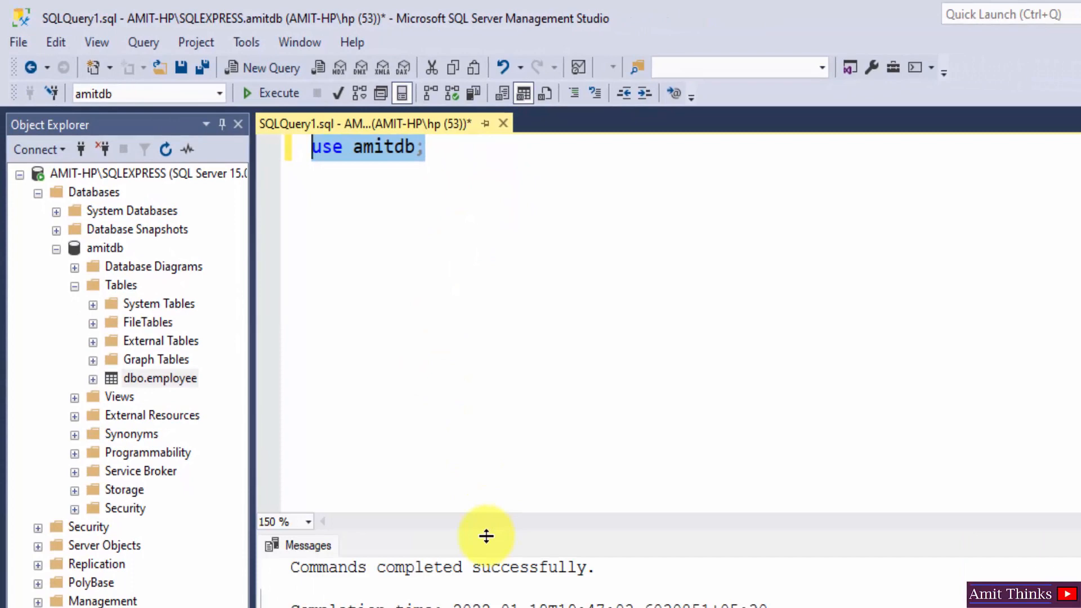
click(424, 207)
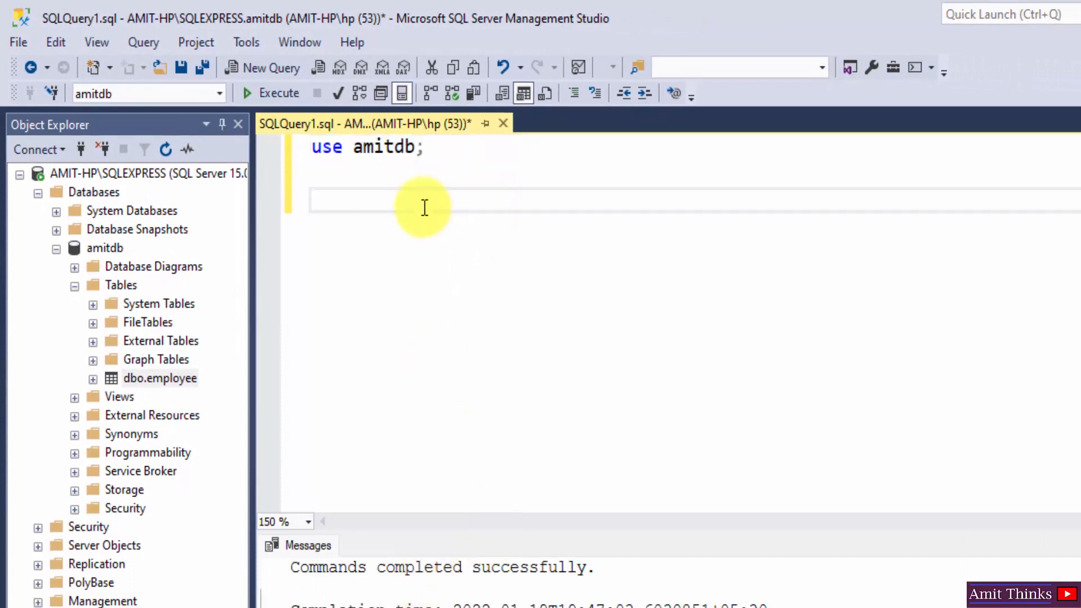
click(160, 377)
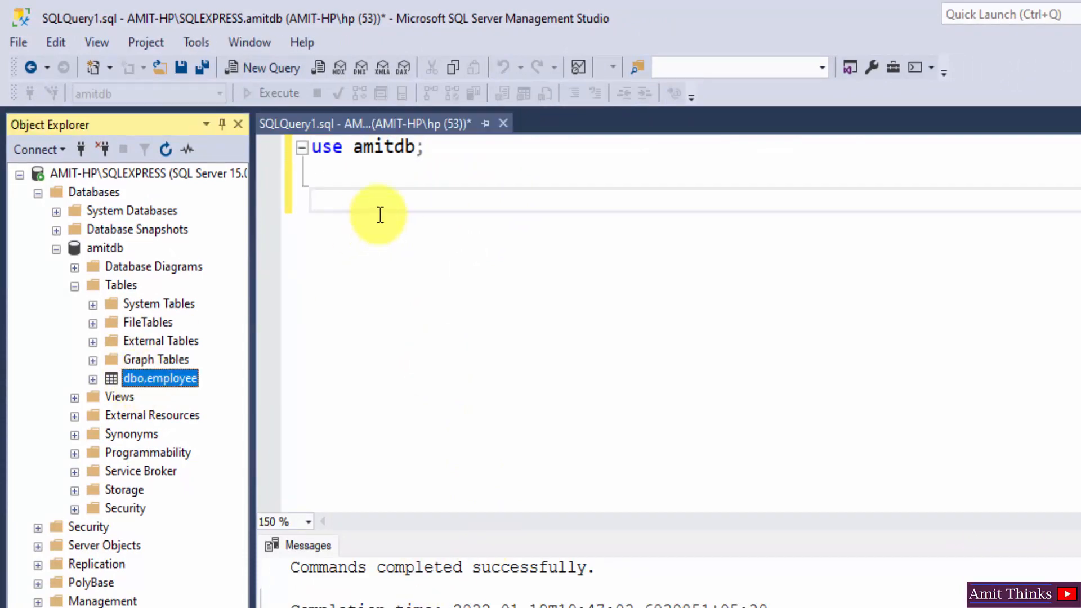
Run 'select * from employee;' to return ID, EmpName, City and Salary rows
text(select)
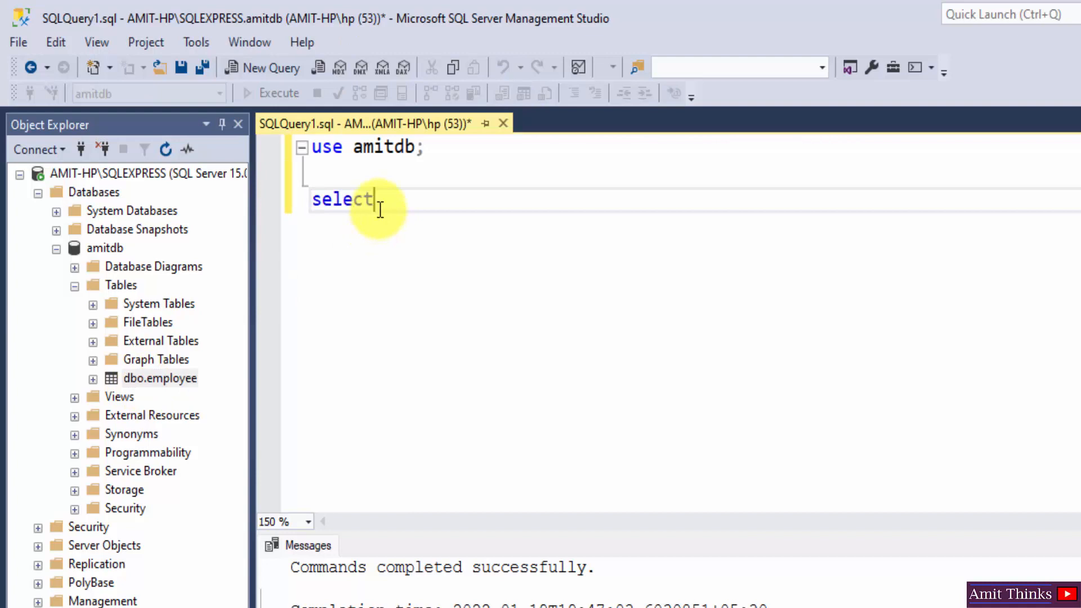
text(* from)
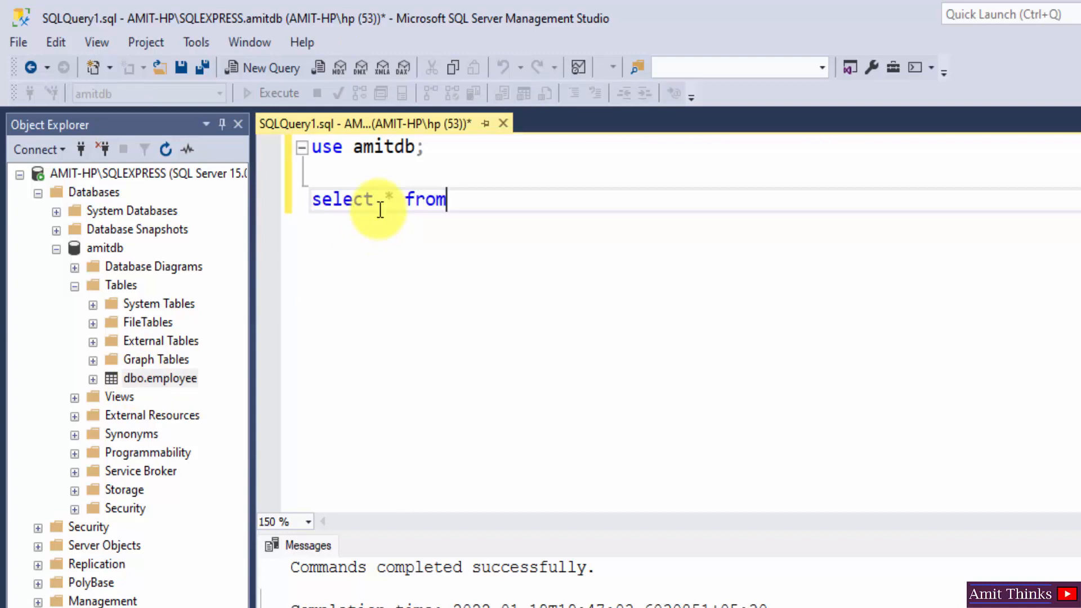
text(employee;)
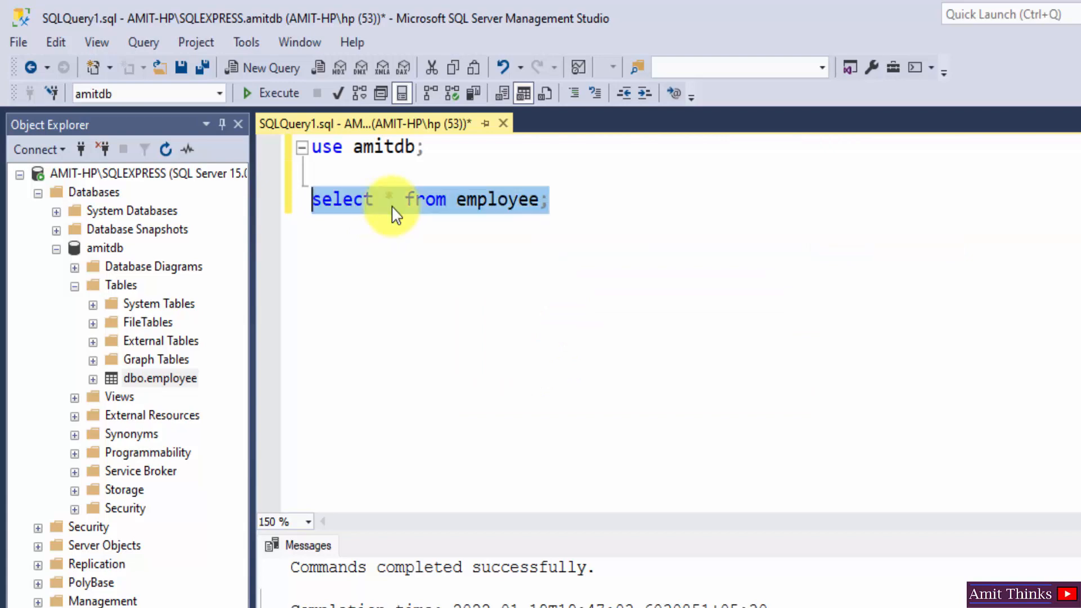
click(271, 92)
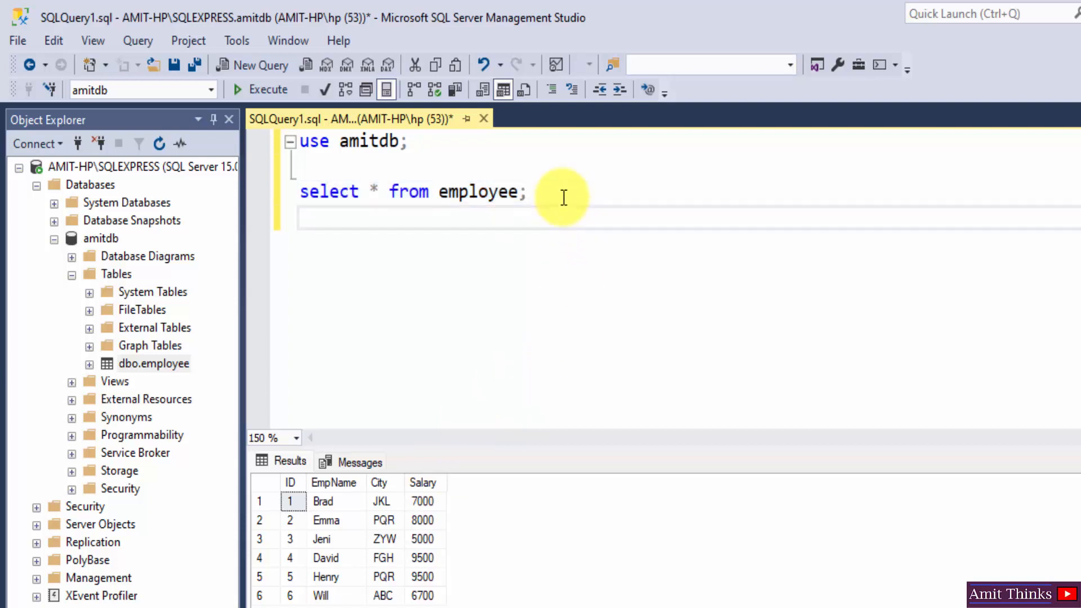
Run 'select * from employee ORDER BY Salary DESC;' using IntelliSense for table and column
text(select)
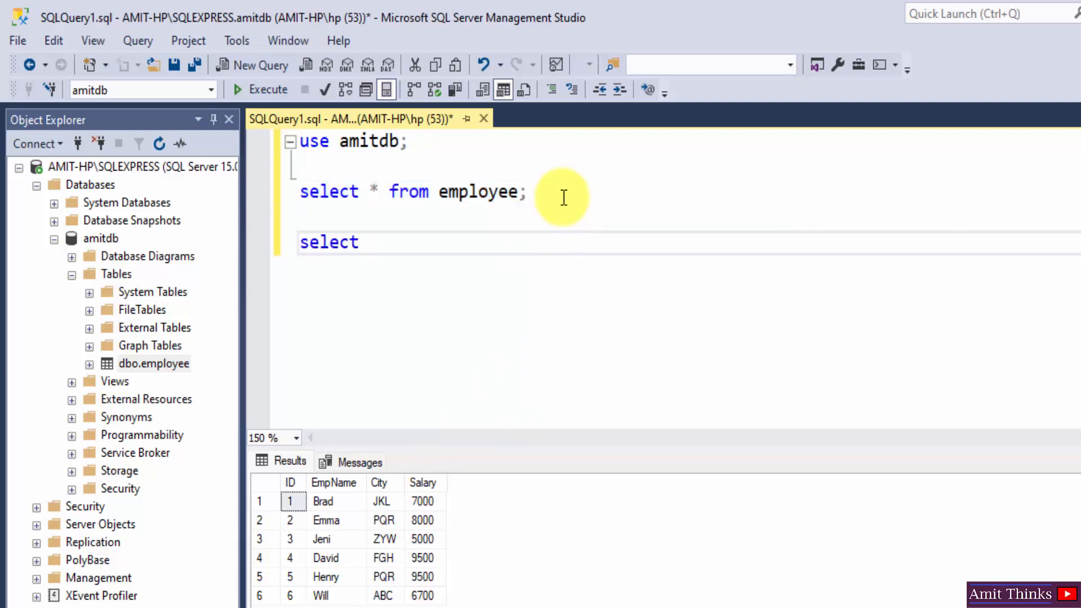
text(* from emp)
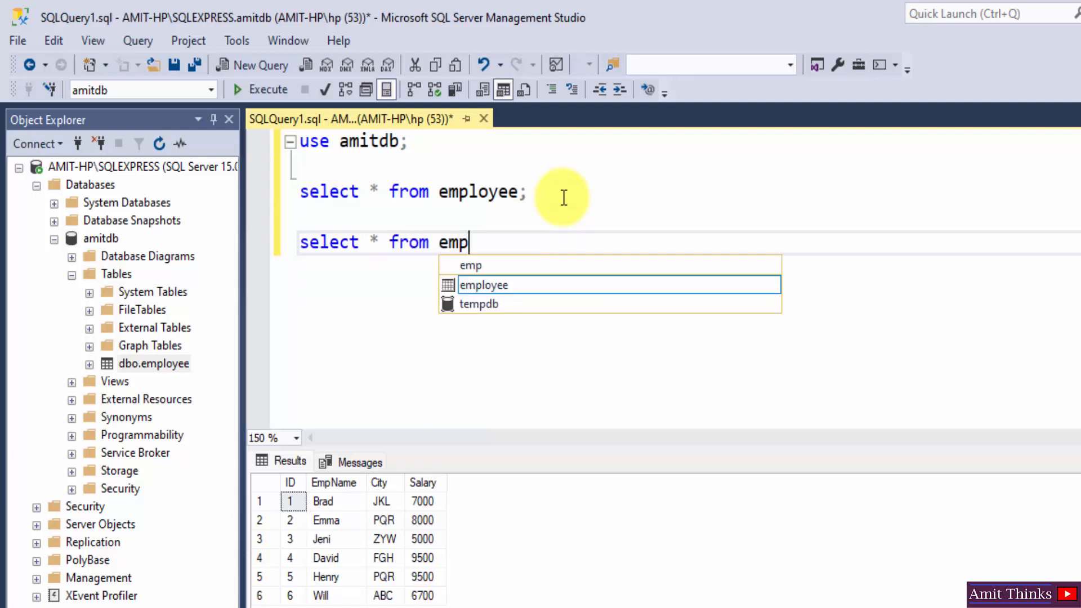
key(Tab)
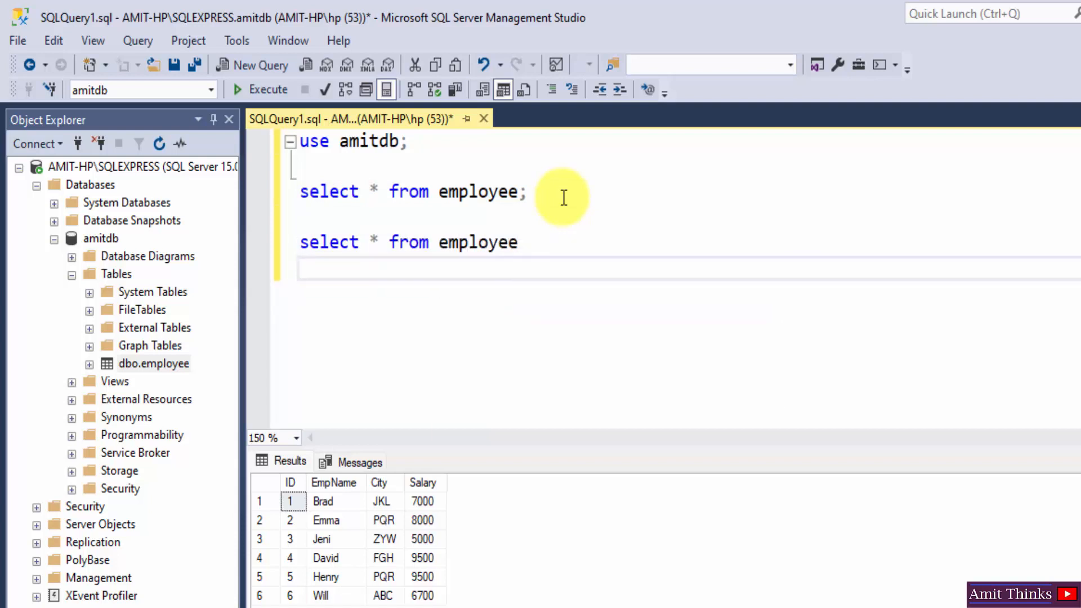
text(ORDER BY)
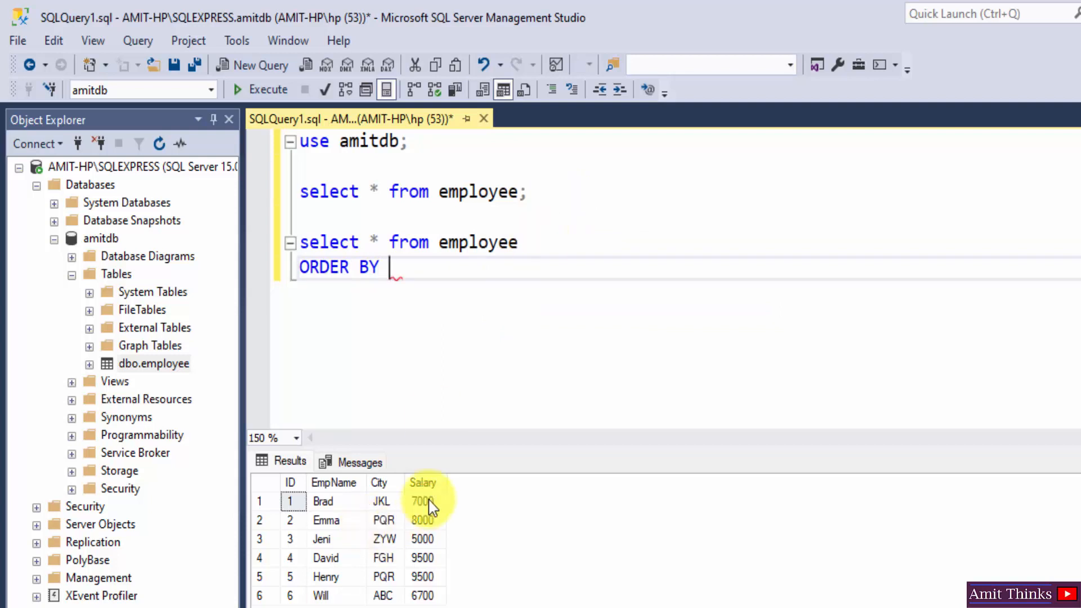
text(Sal)
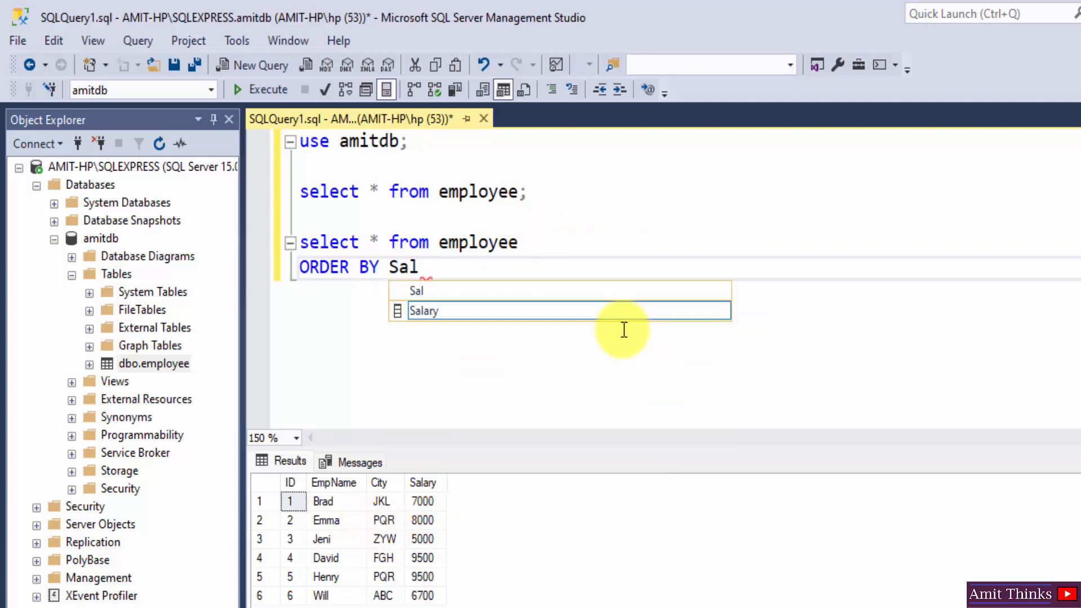
key(Tab)
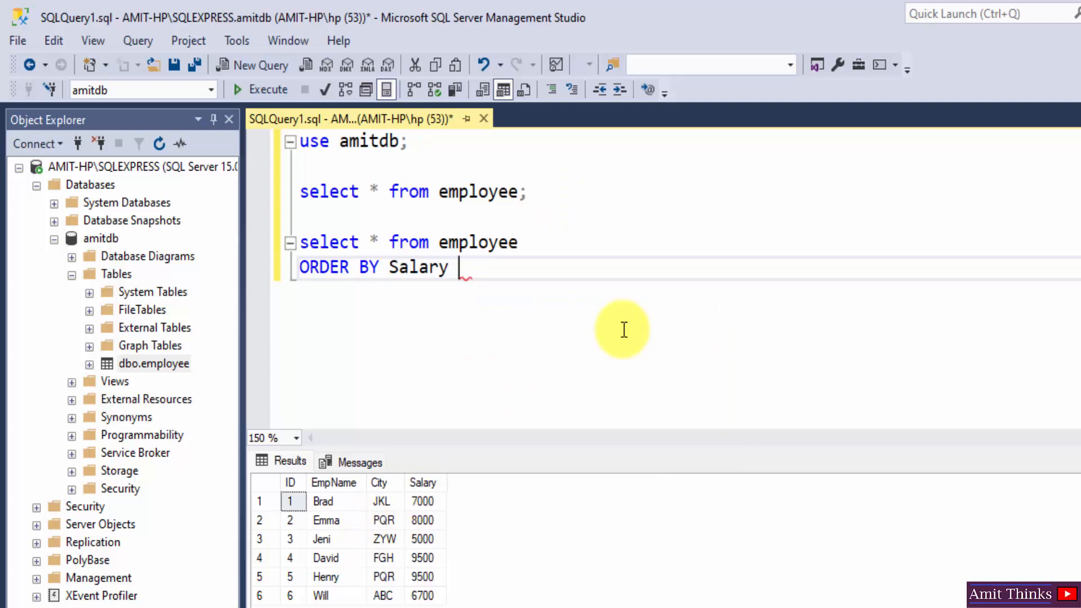
text(DES)
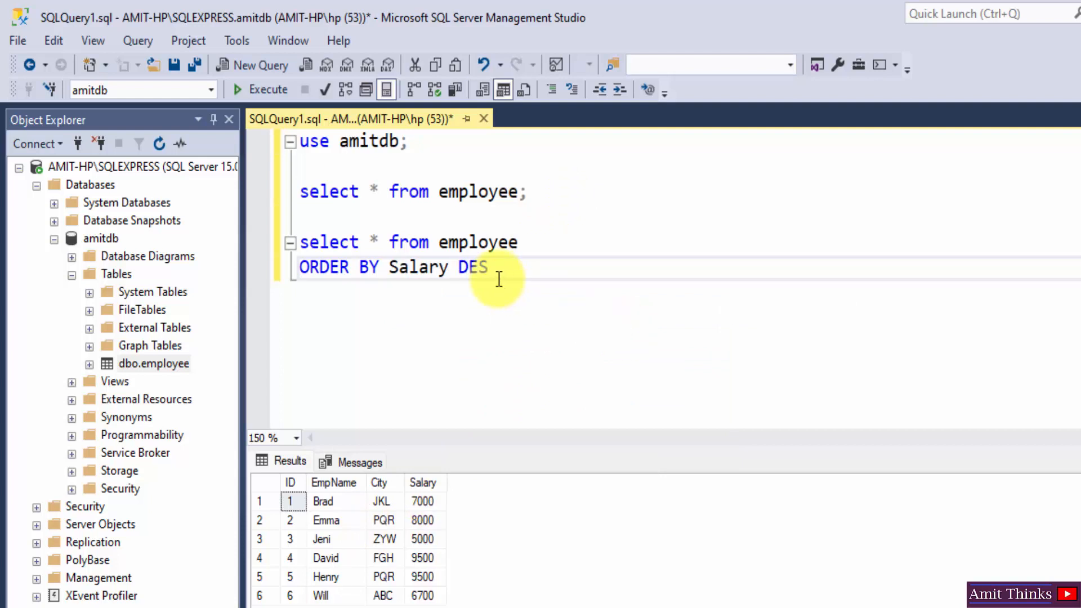
text(C;)
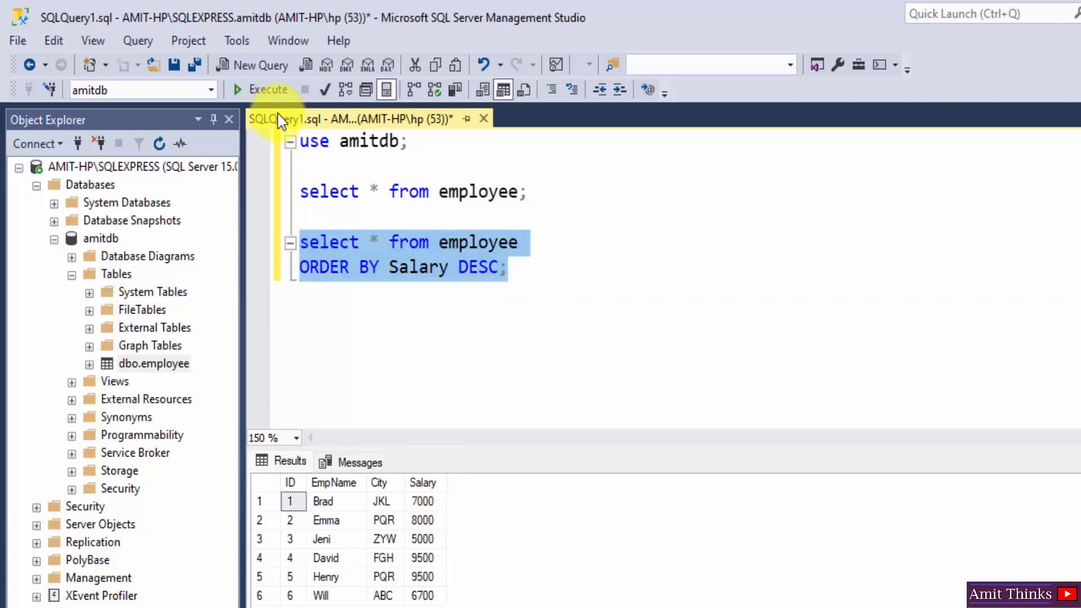
click(261, 89)
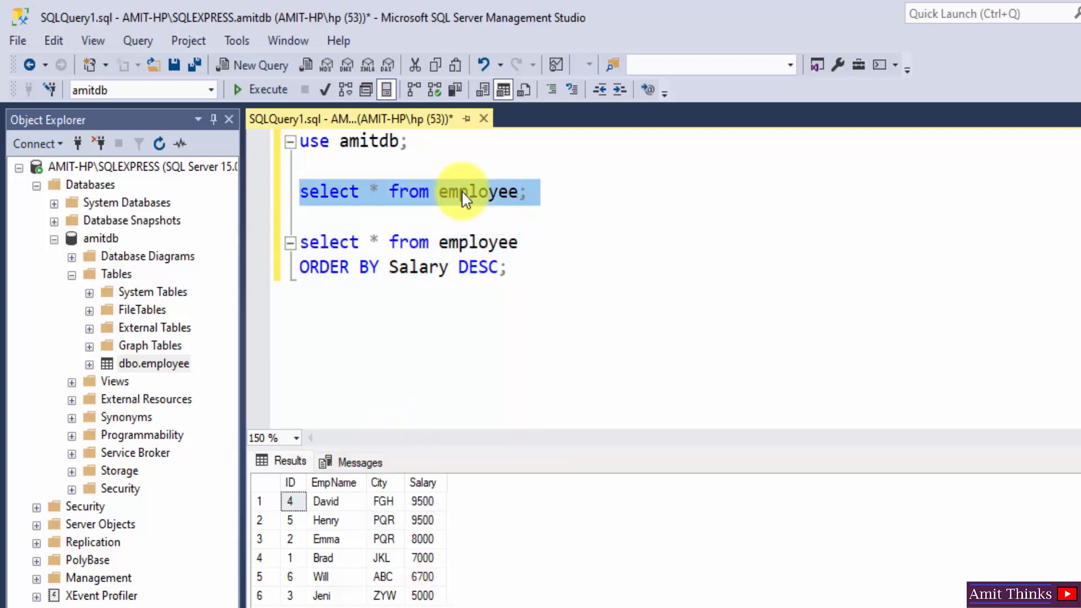
Run another 'select * from employee;' to show employees in original ID order
text(select * from employee;)
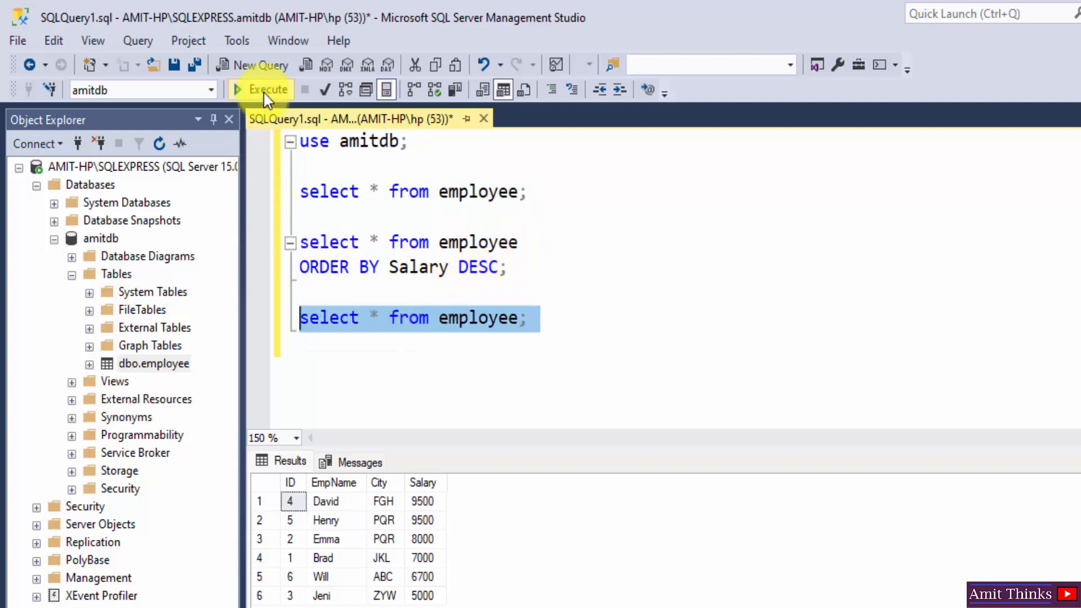
click(265, 89)
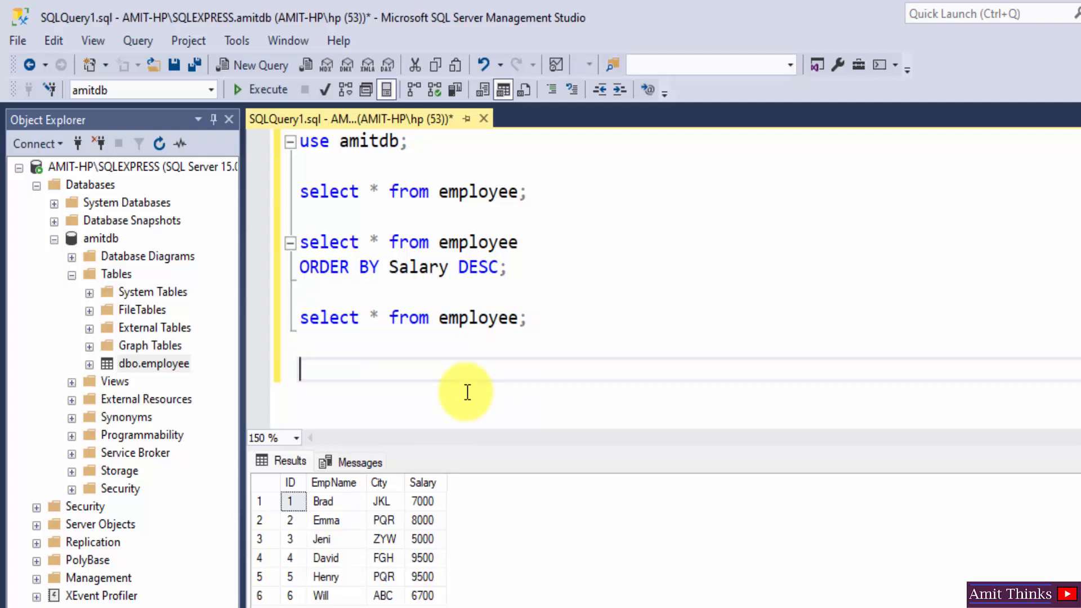
Run 'select * from employee ORDER BY EmpName DESC;', listing Will down to Brad
text(select * f)
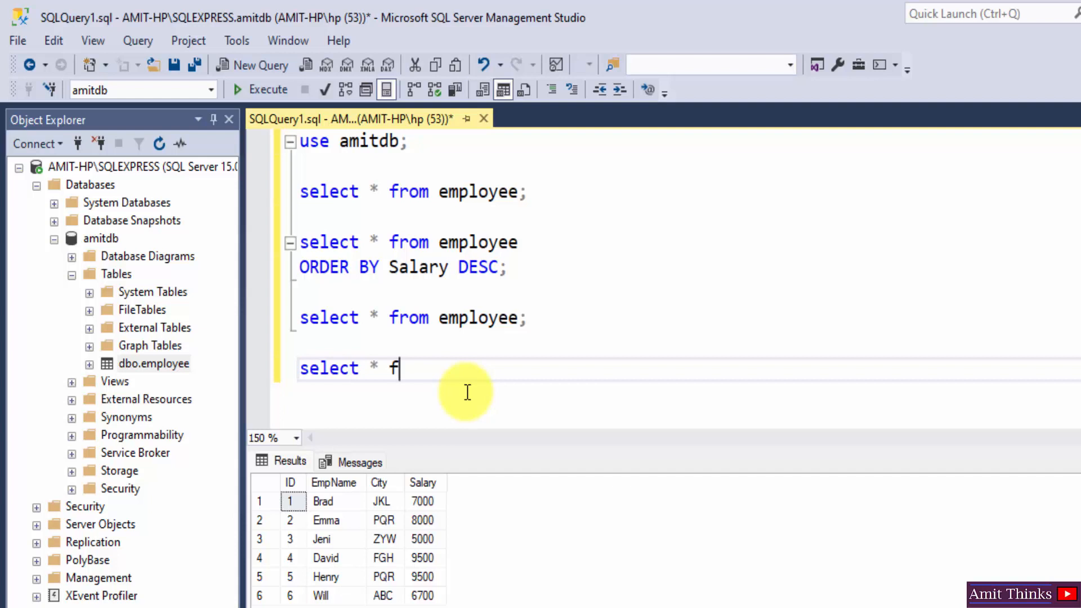
text(rom employee)
text(ORDER)
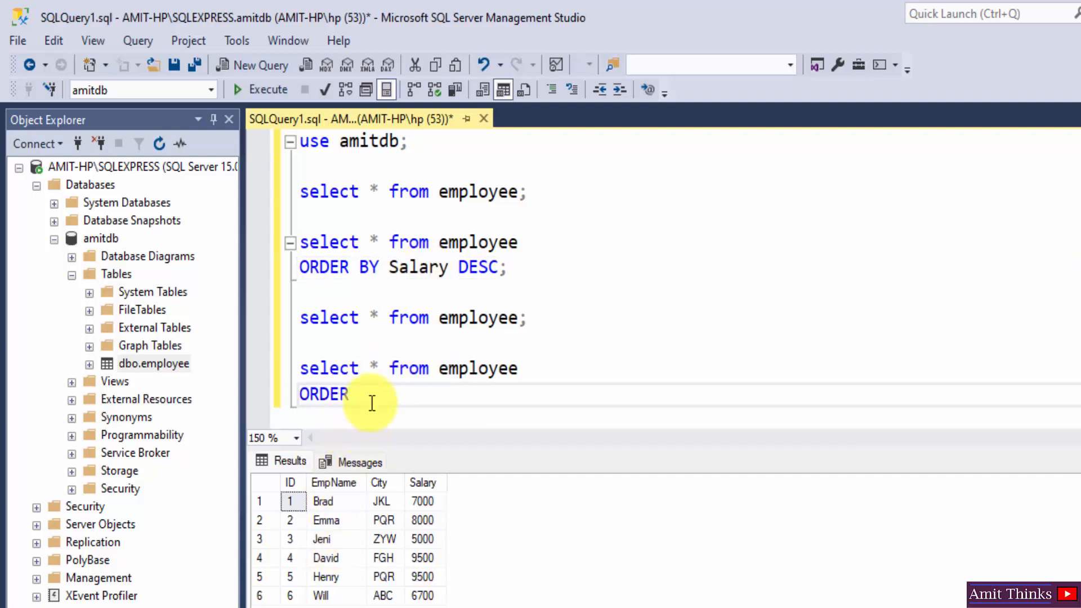
text(BY EmpName DESC;)
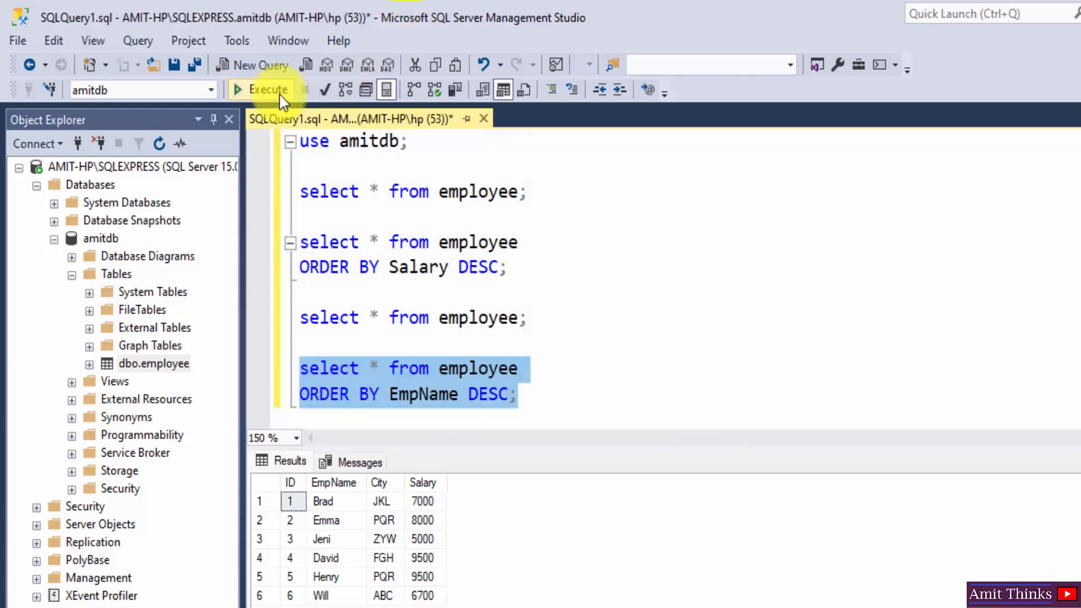
click(268, 89)
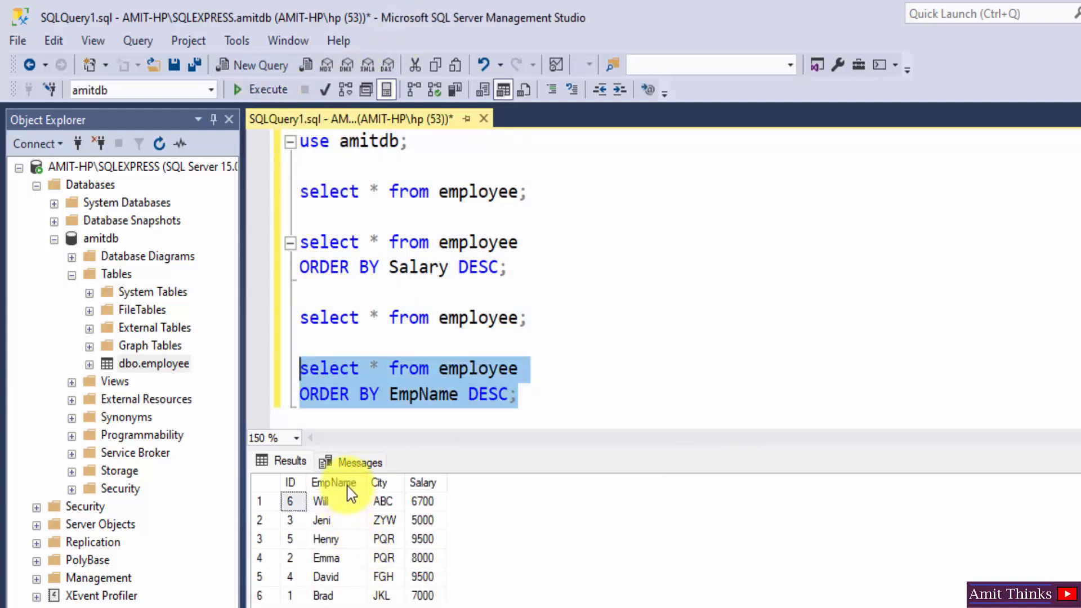
mouse_move(333, 482)
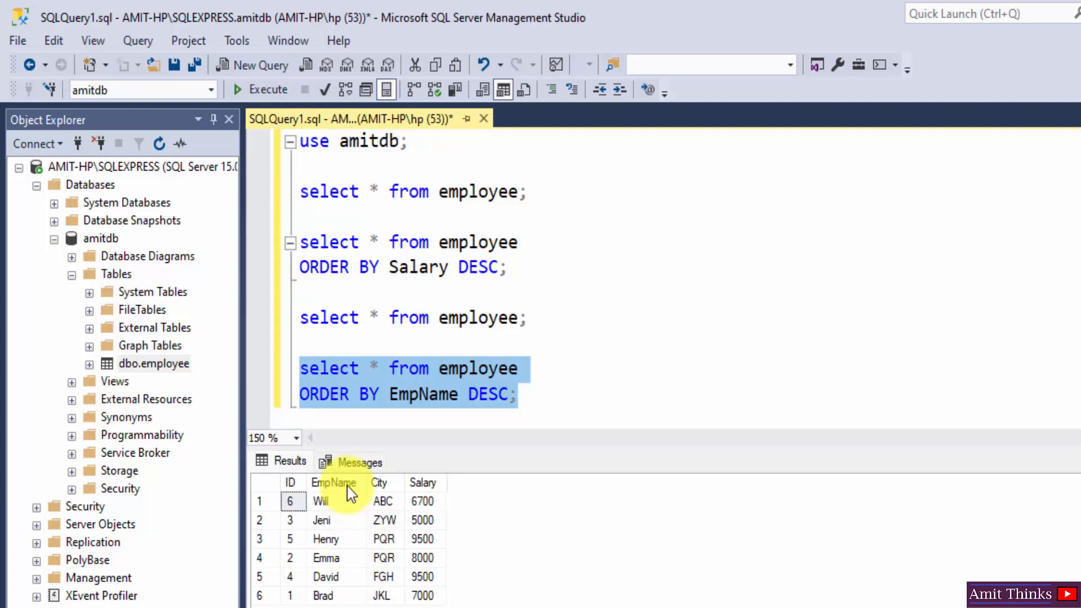
mouse_move(338, 593)
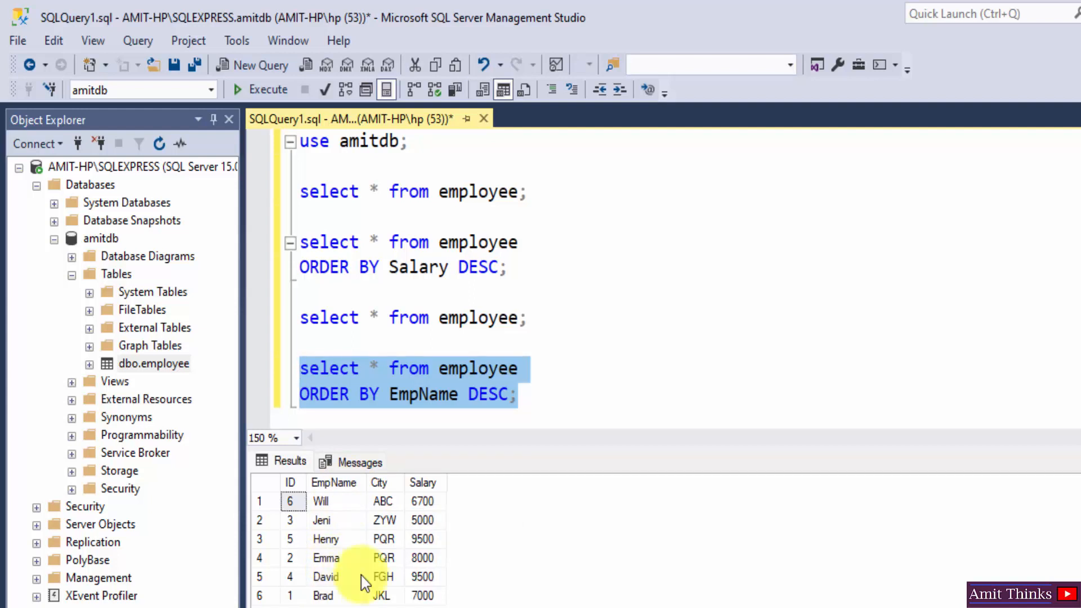
mouse_move(736, 324)
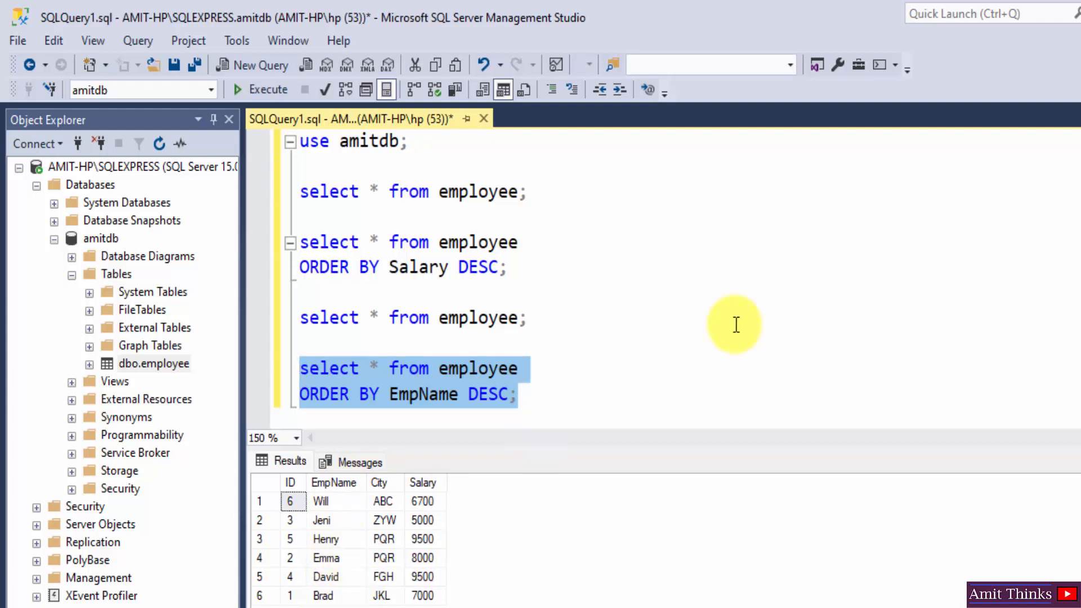